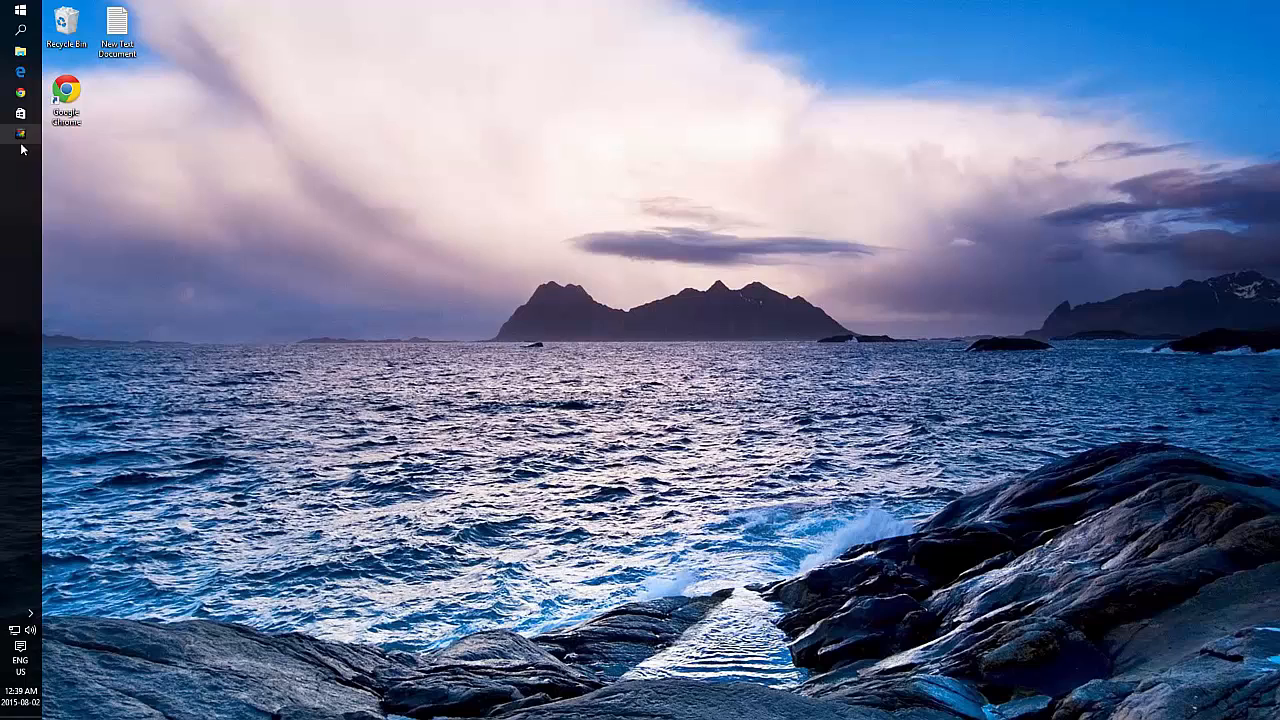
pyautogui.moveTo(20, 196)
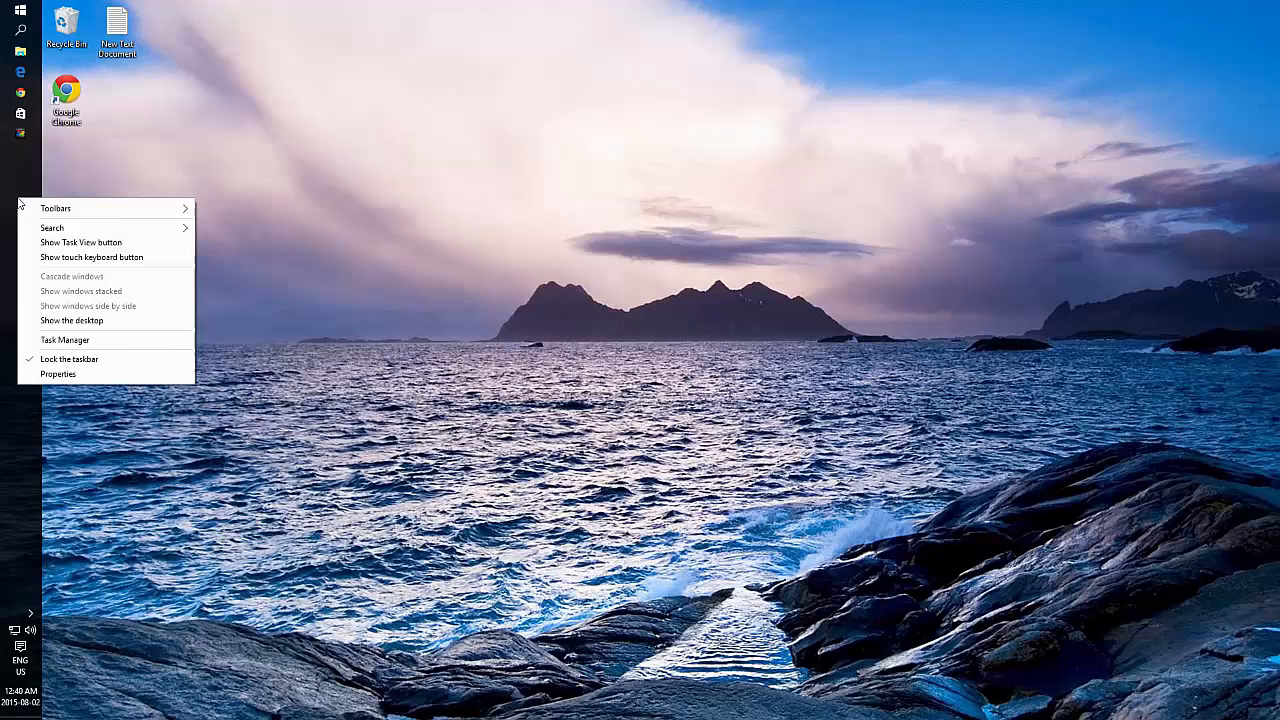
pyautogui.moveTo(58, 374)
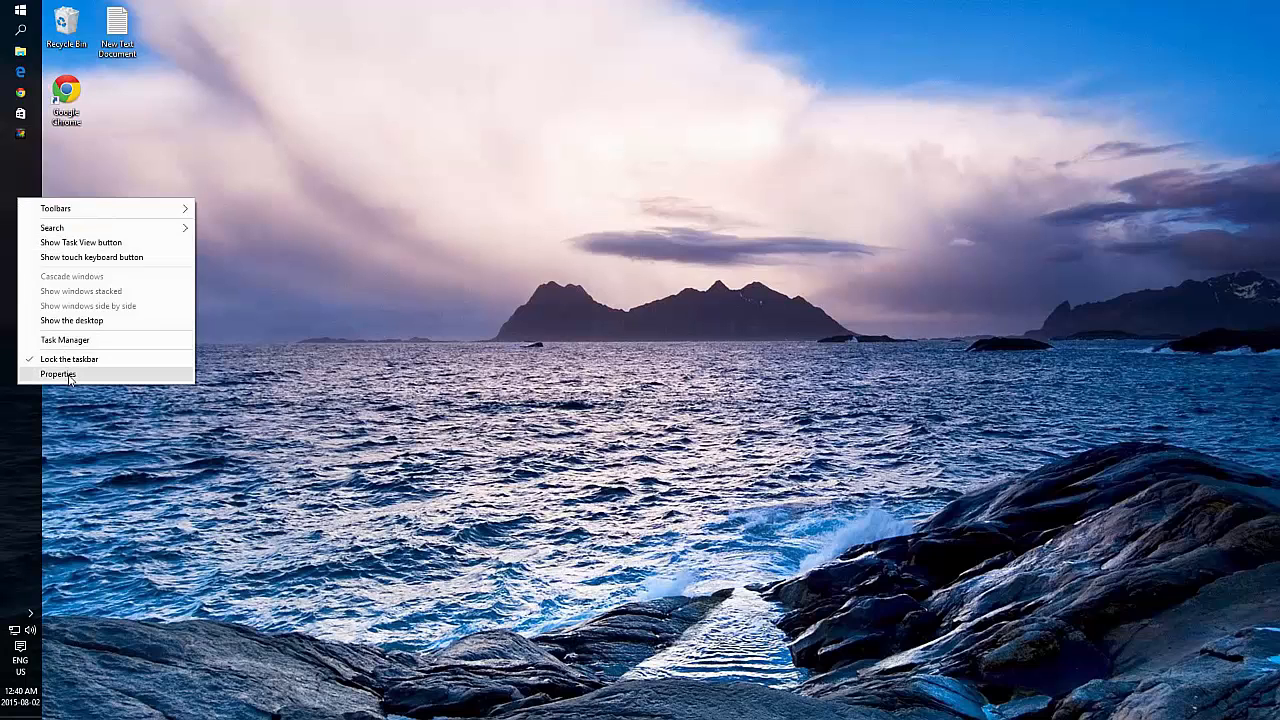
# In Taskbar Properties, uncheck 'Use small taskbar buttons' and confirm with OK
pyautogui.click(58, 374)
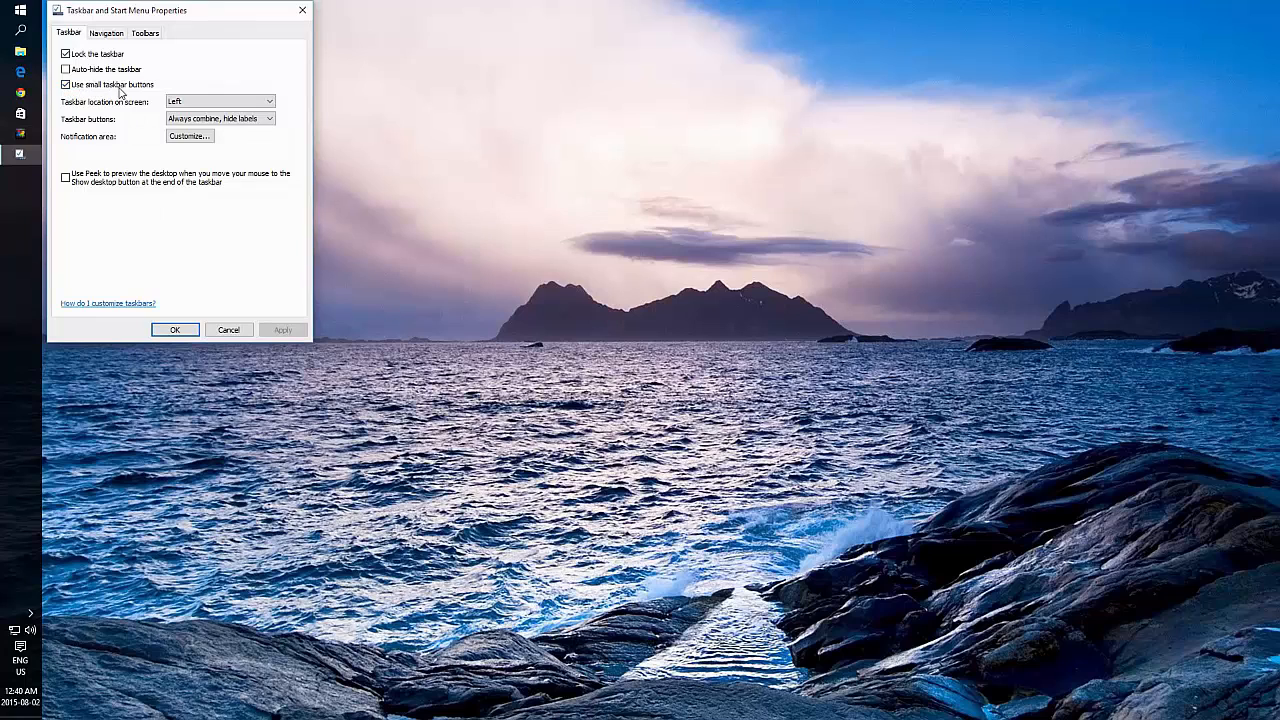
pyautogui.click(66, 84)
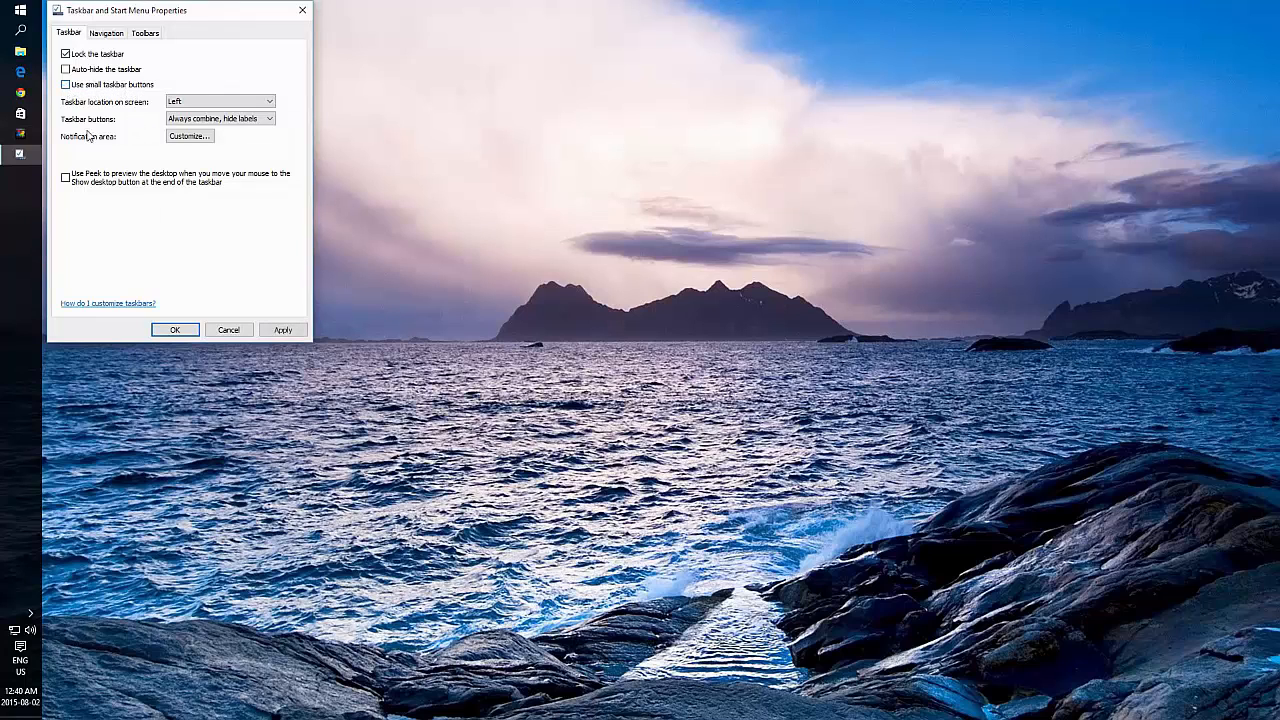
pyautogui.click(176, 328)
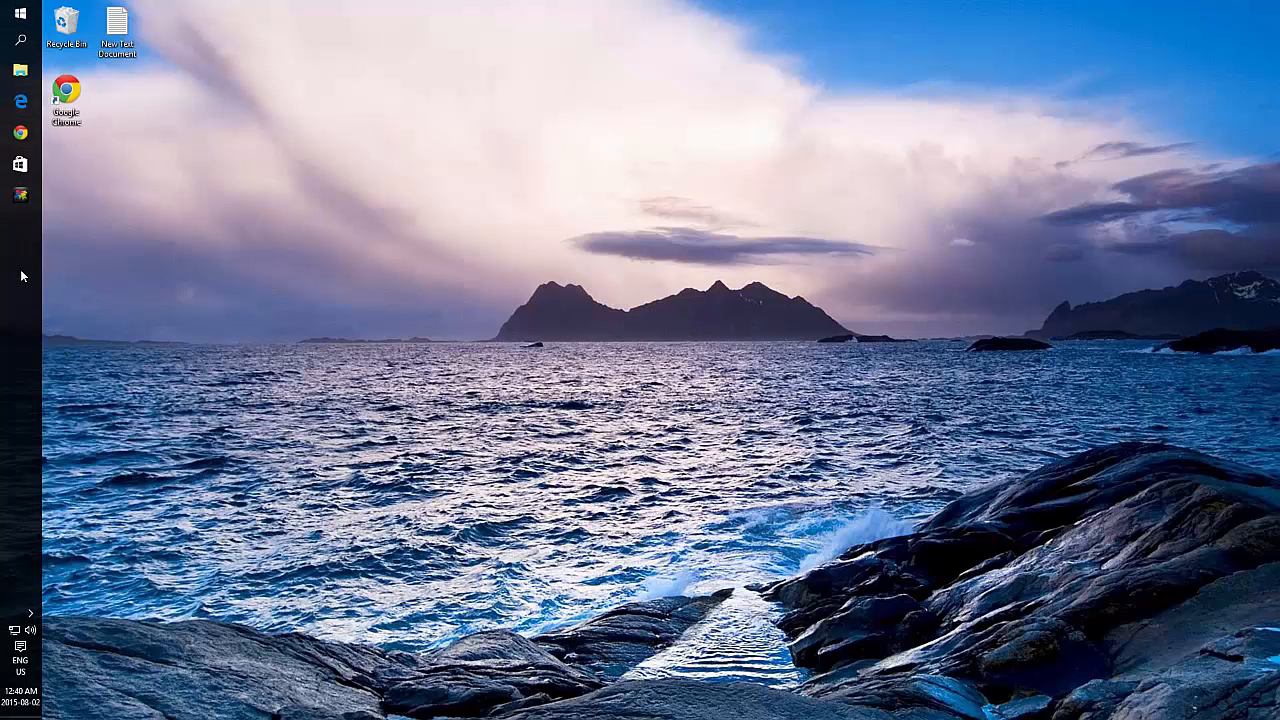
pyautogui.moveTo(294, 196)
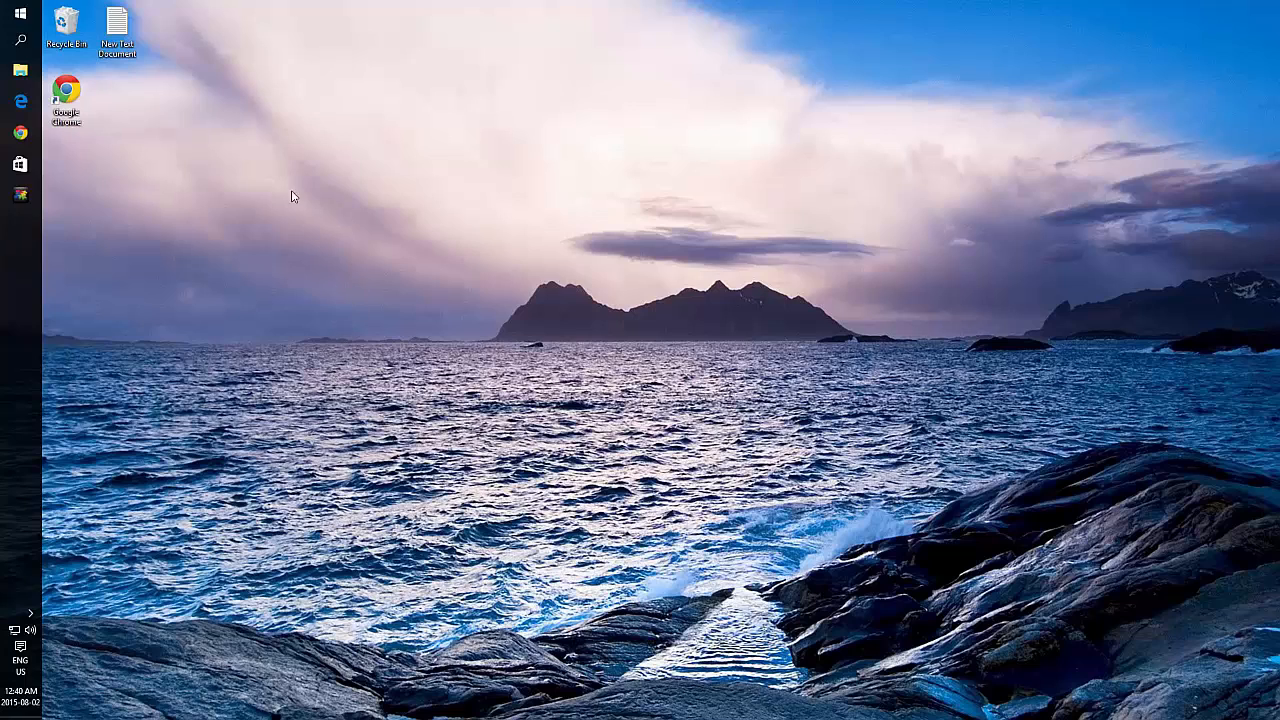
pyautogui.moveTo(326, 196)
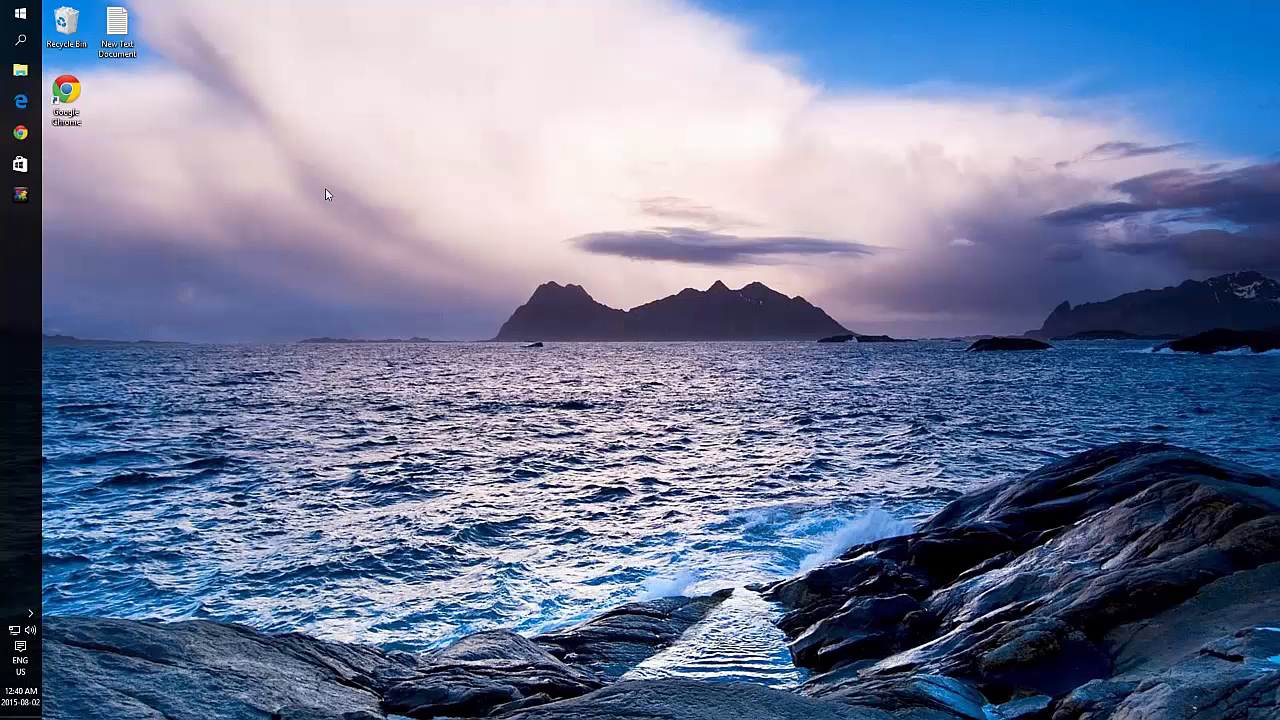
# From the desktop's right-click menu, go to Display settings
pyautogui.rightClick(328, 196)
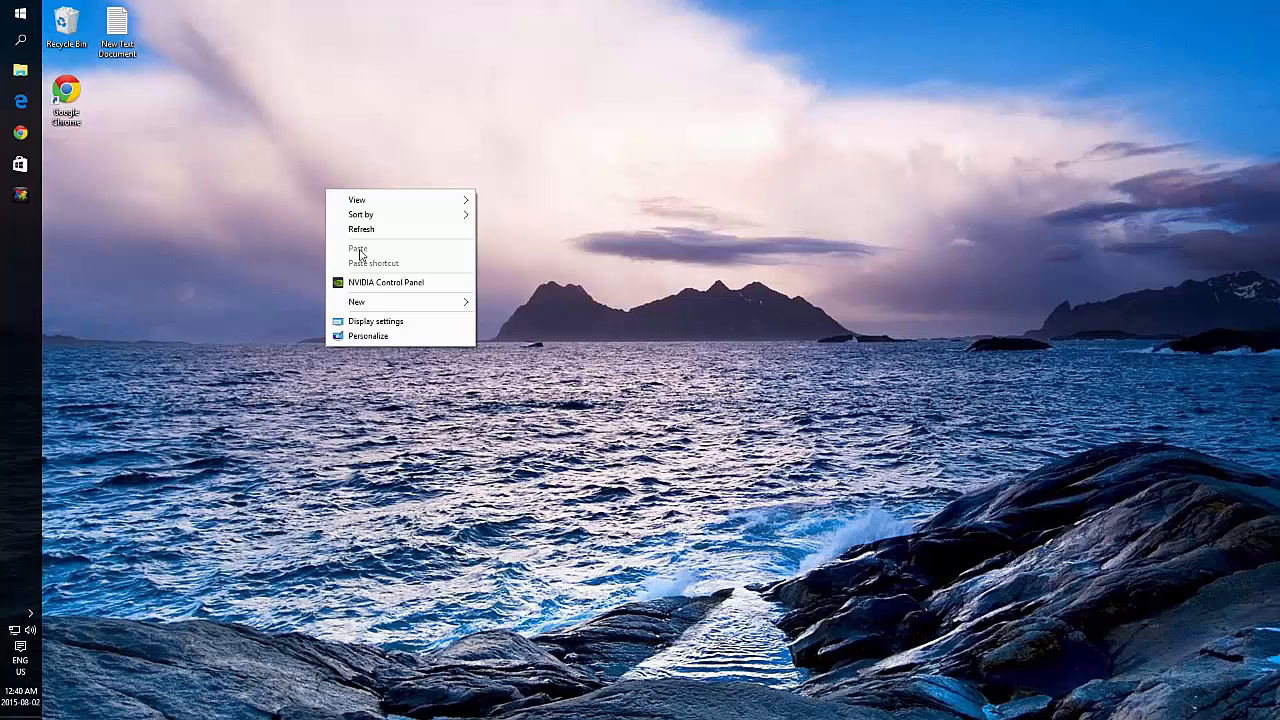
pyautogui.click(376, 320)
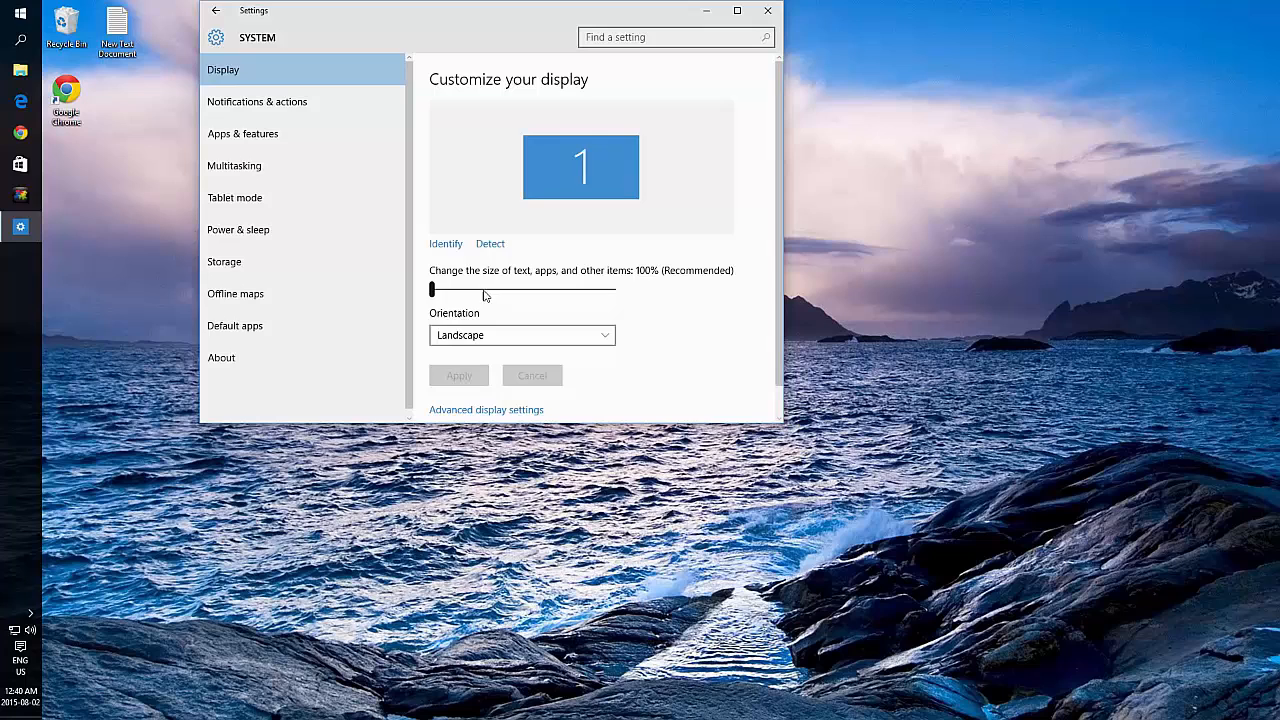
# Move the text-and-apps scaling slider to 125%, back to 100%, and choose 'Sign out later'
pyautogui.moveTo(432, 288); pyautogui.dragTo(492, 288)
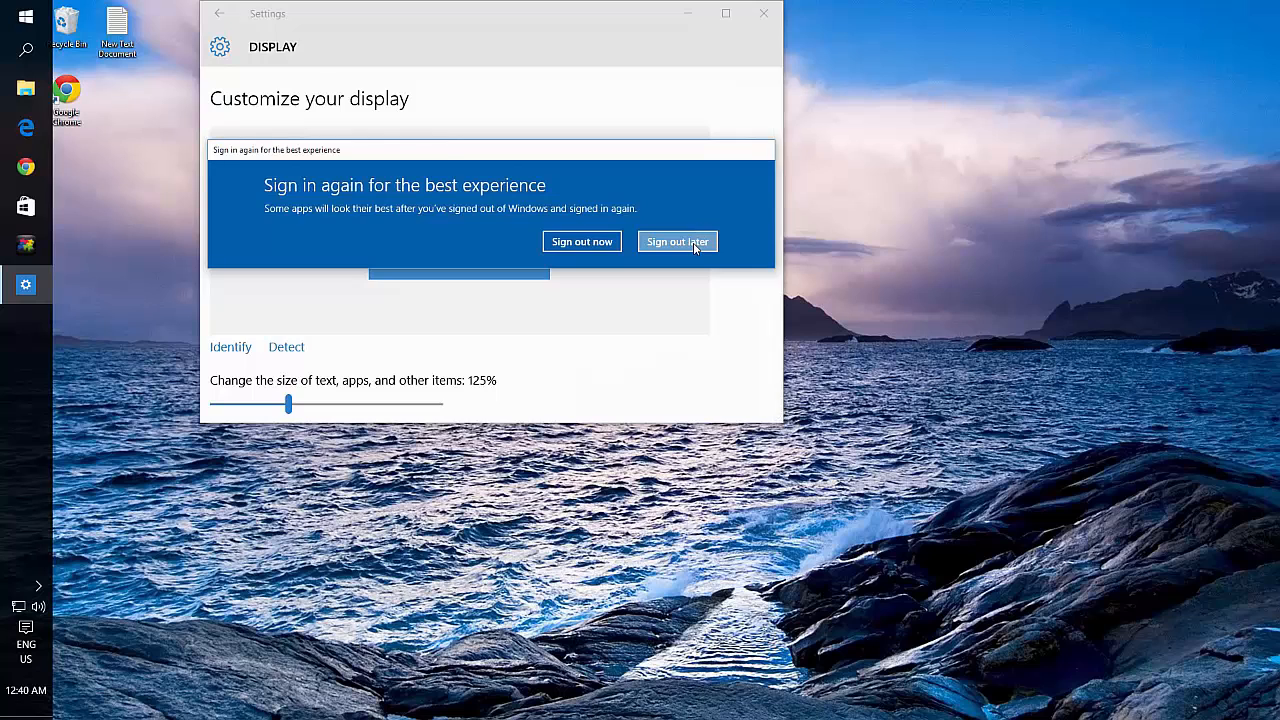
pyautogui.moveTo(288, 404); pyautogui.dragTo(364, 404)
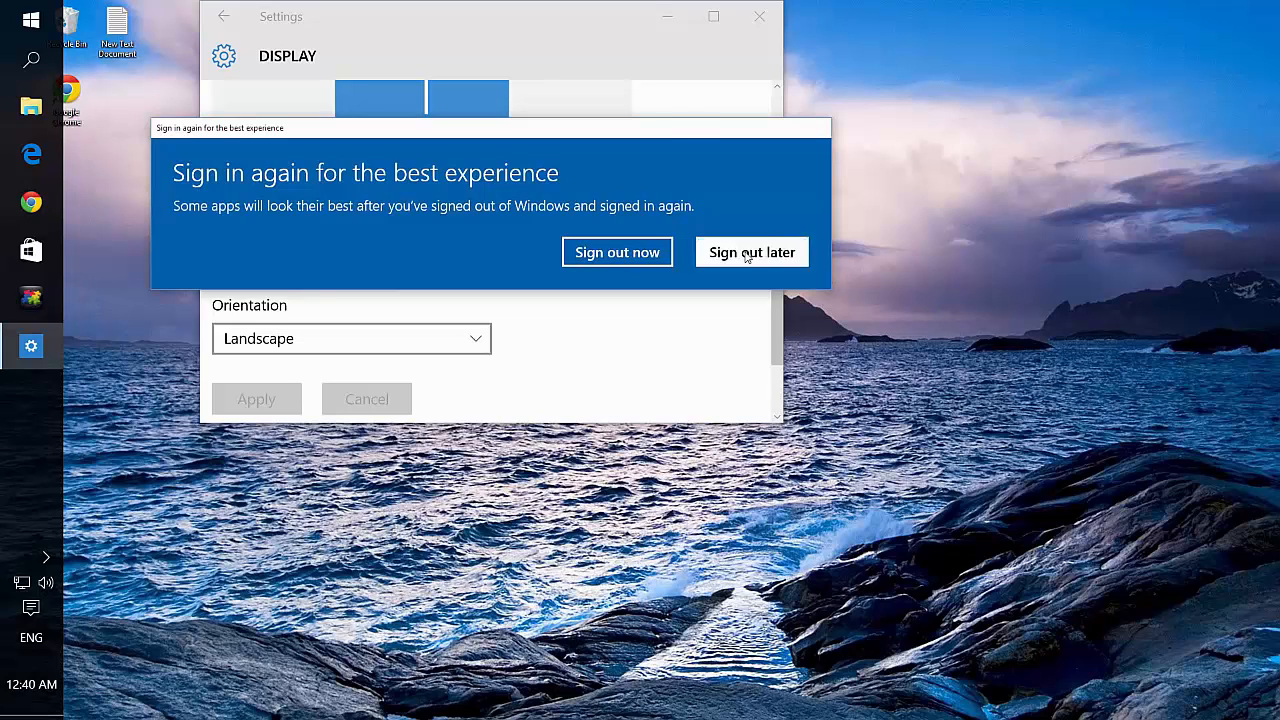
pyautogui.click(752, 252)
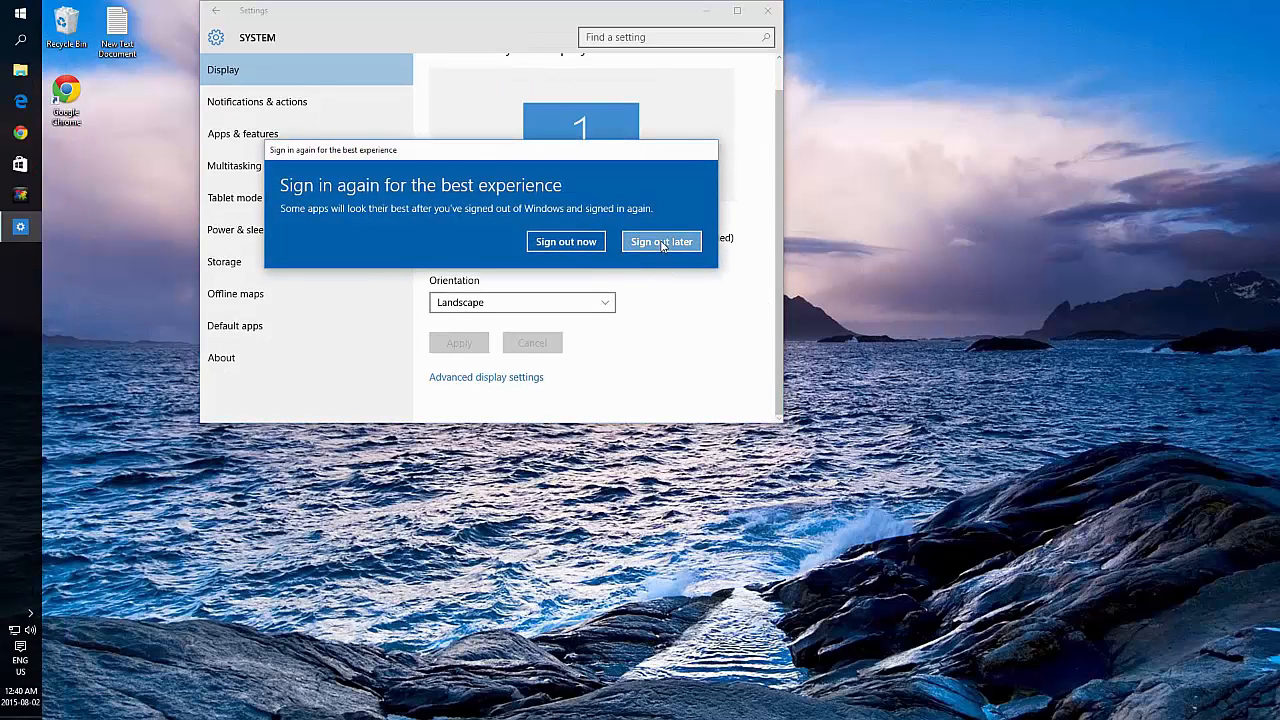
pyautogui.click(660, 240)
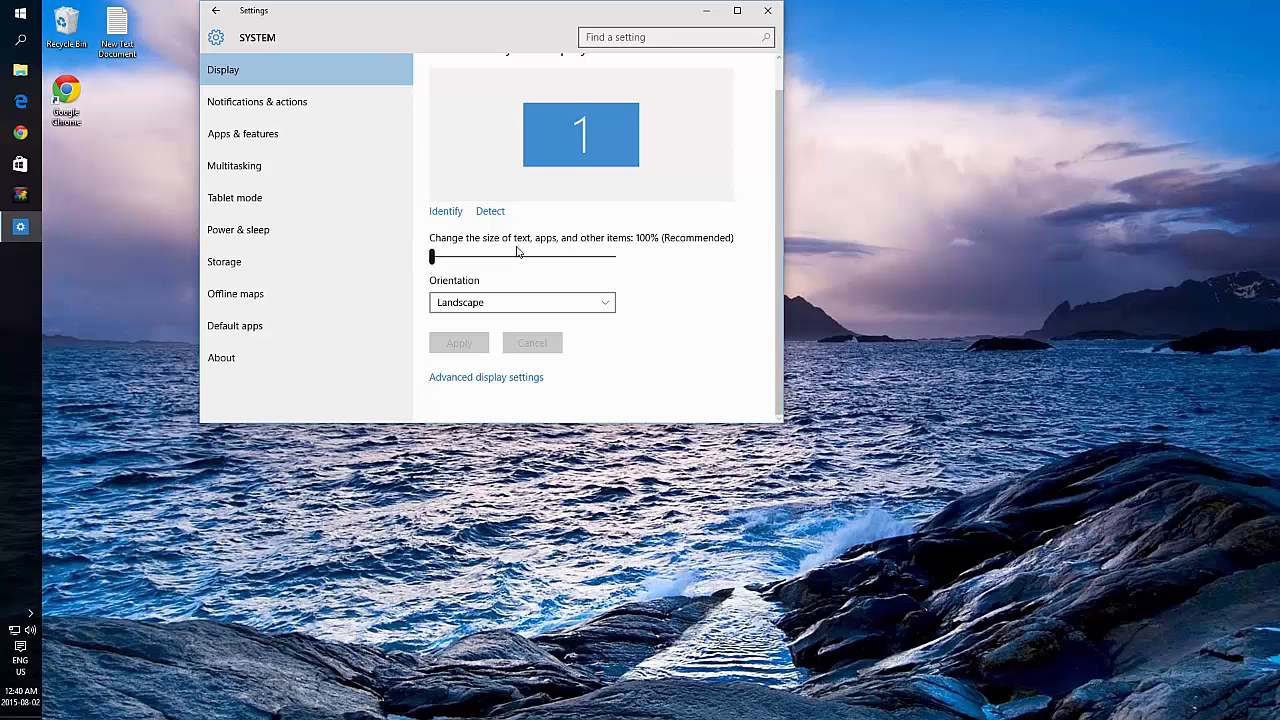
pyautogui.moveTo(590, 270)
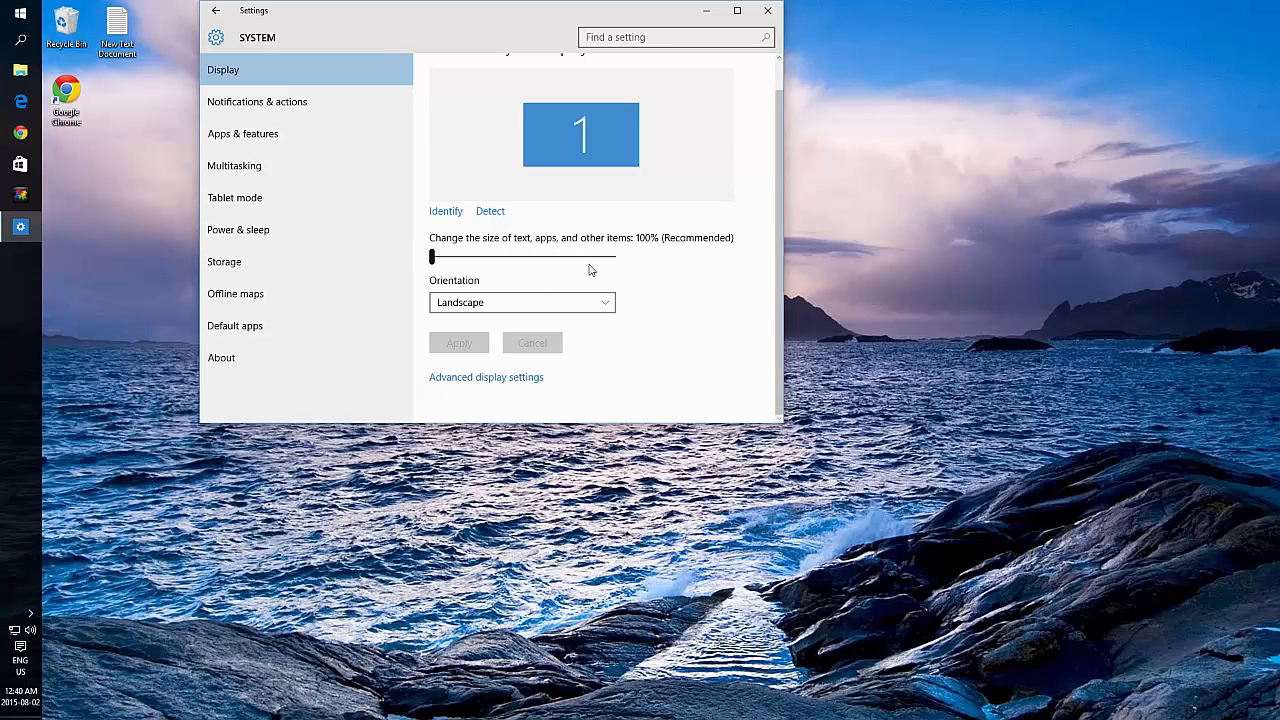